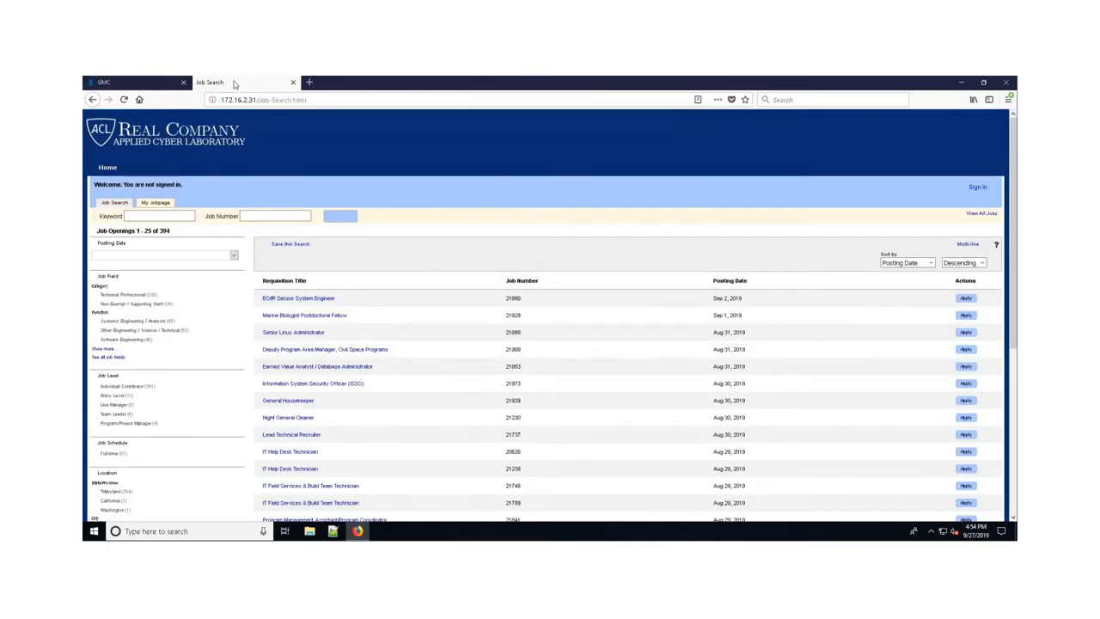
Reload the Real Company Job Search page listing 394 job openings
click(124, 100)
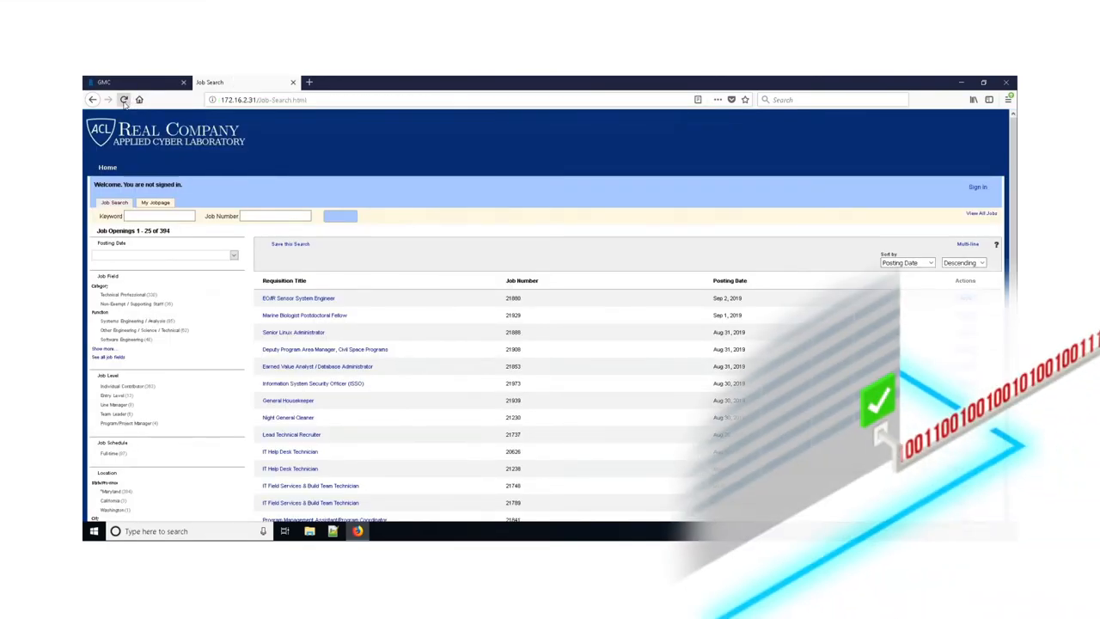
click(124, 100)
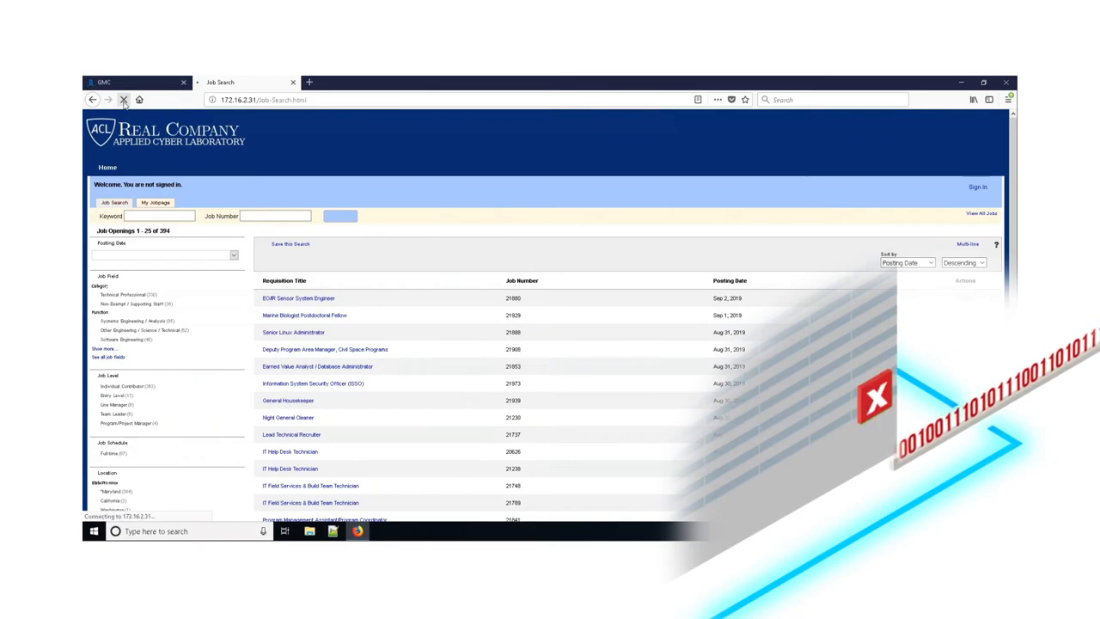